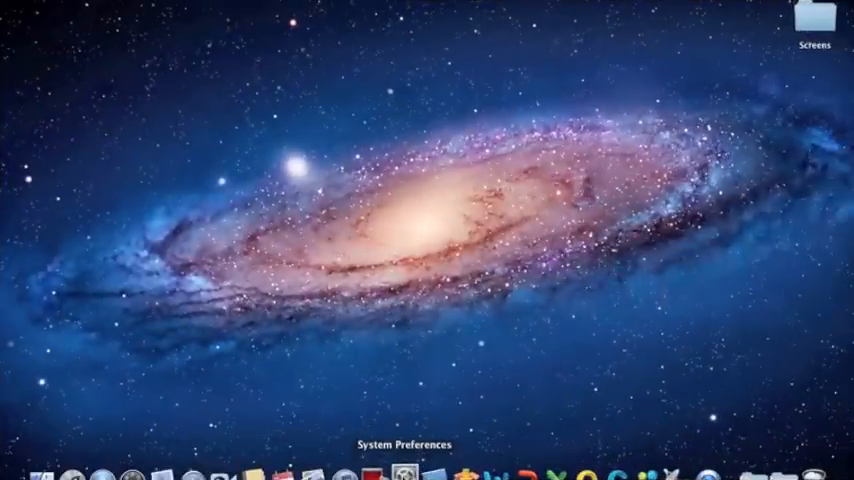
- Unlock Users & Groups with the administrator password so changes can be made
{"action": "left_click", "coordinate": [404, 472]}
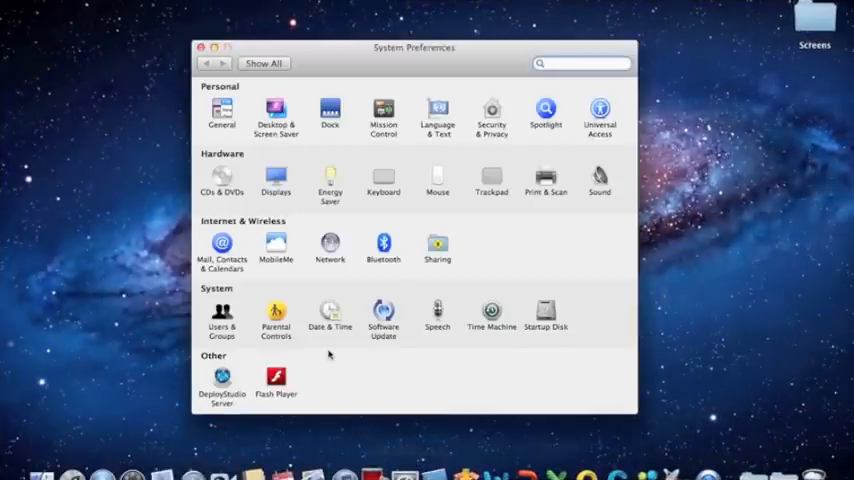
{"action": "left_click", "coordinate": [220, 312]}
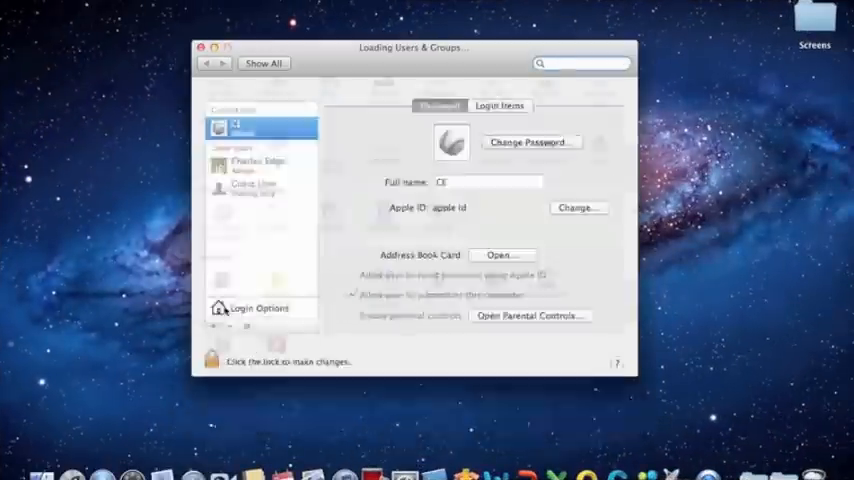
{"action": "left_click", "coordinate": [212, 356]}
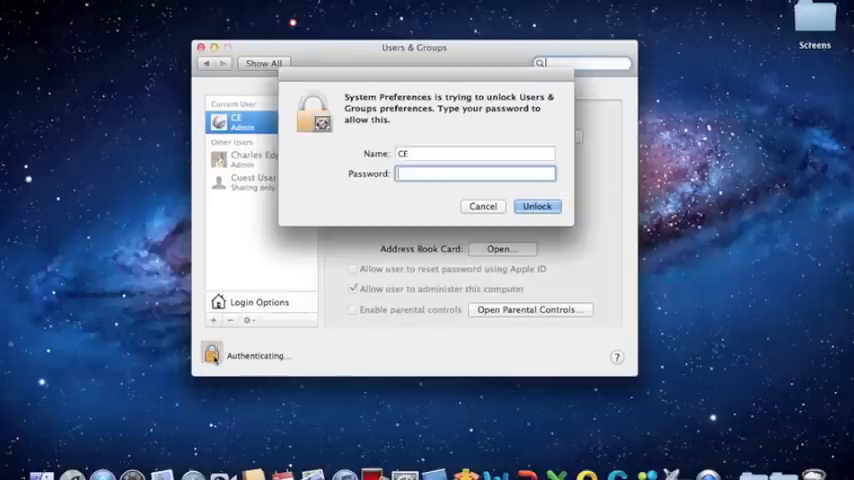
{"action": "left_click", "coordinate": [536, 206]}
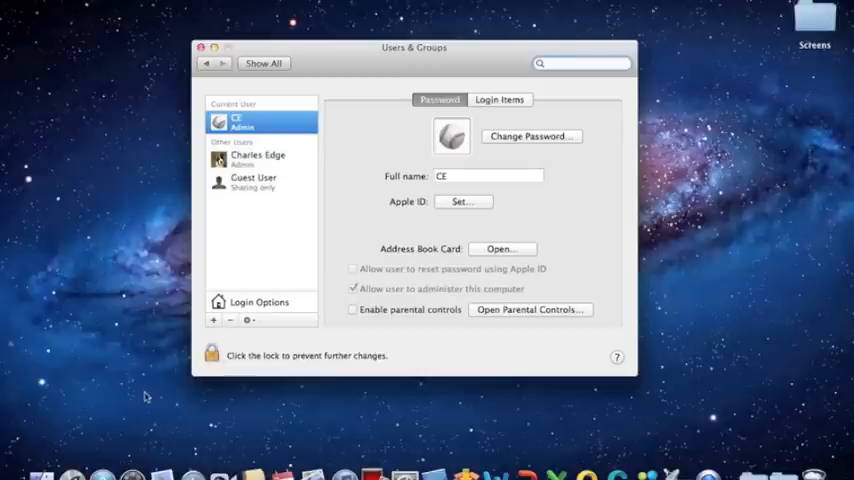
- Enter and verify a new master password for the computer via Change Master Password
{"action": "left_click", "coordinate": [248, 320]}
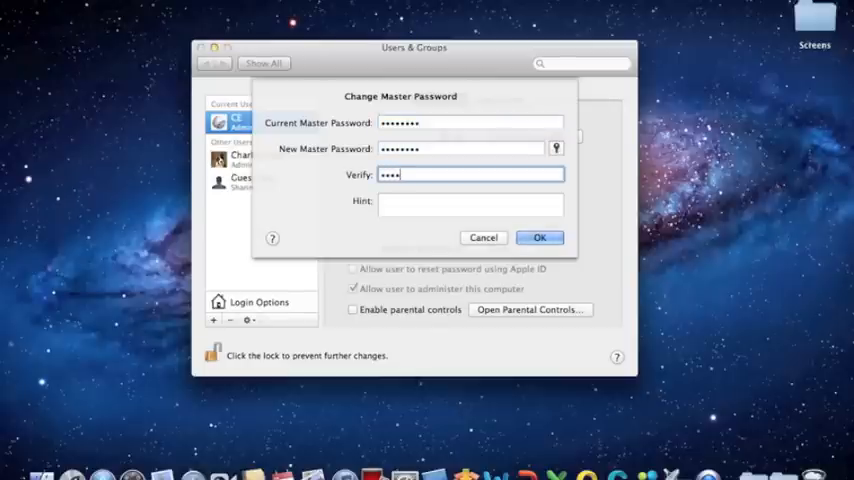
{"action": "type", "text": "••••"}
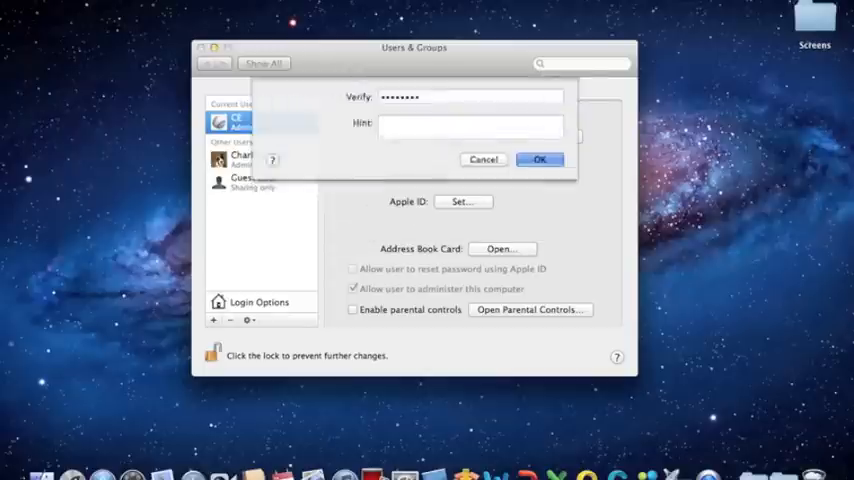
{"action": "left_click", "coordinate": [540, 160]}
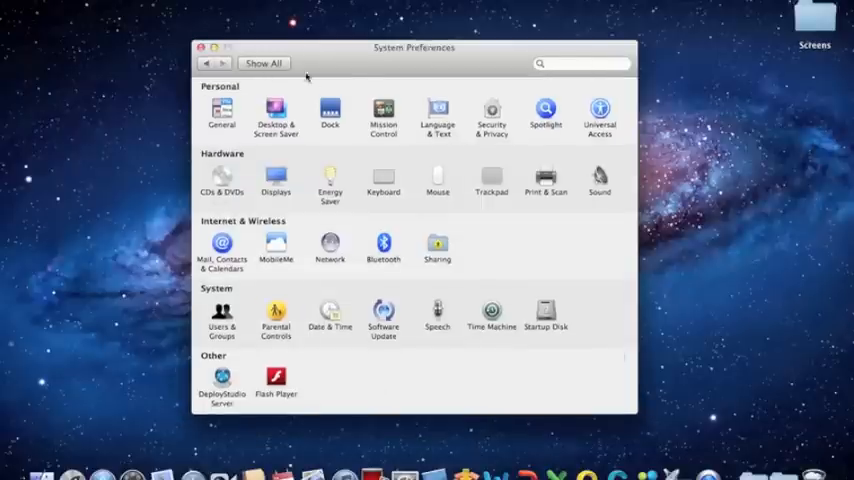
- Begin turning on FileVault from the Security & Privacy FileVault settings
{"action": "left_click", "coordinate": [492, 112]}
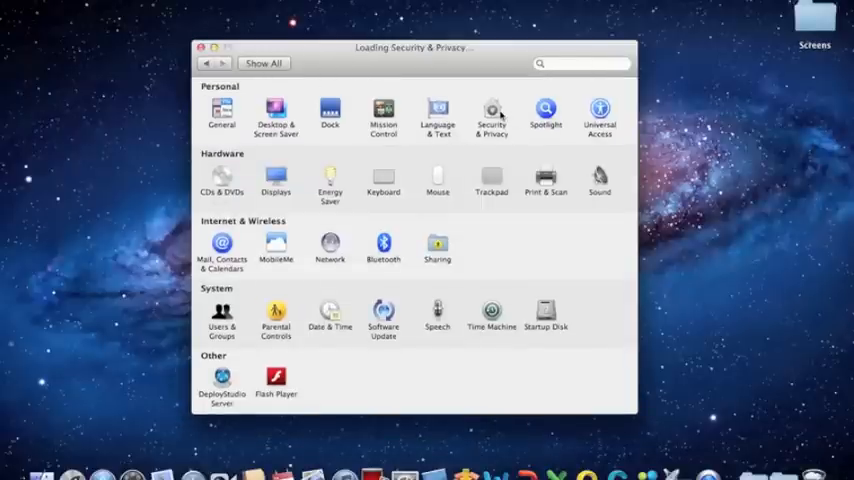
{"action": "left_click", "coordinate": [492, 110]}
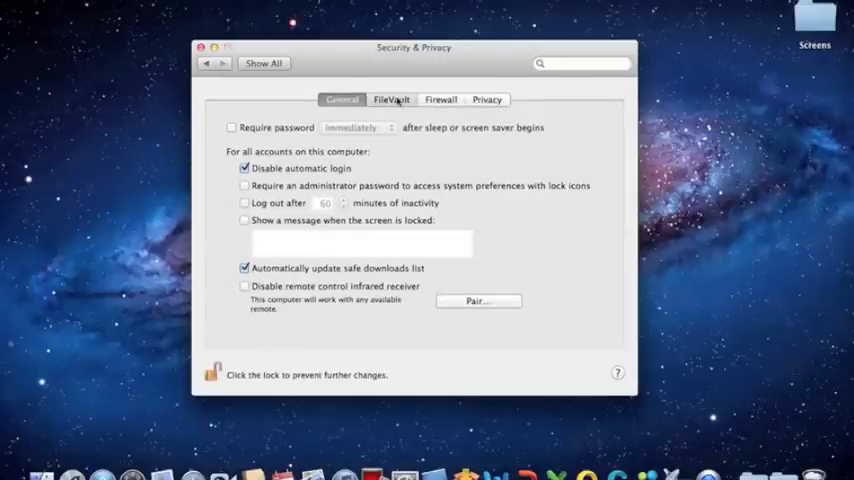
{"action": "left_click", "coordinate": [390, 100]}
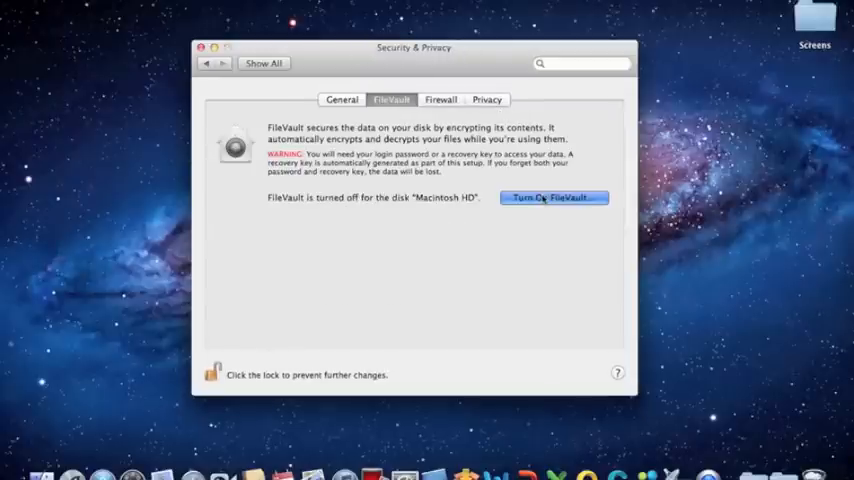
{"action": "left_click", "coordinate": [554, 196]}
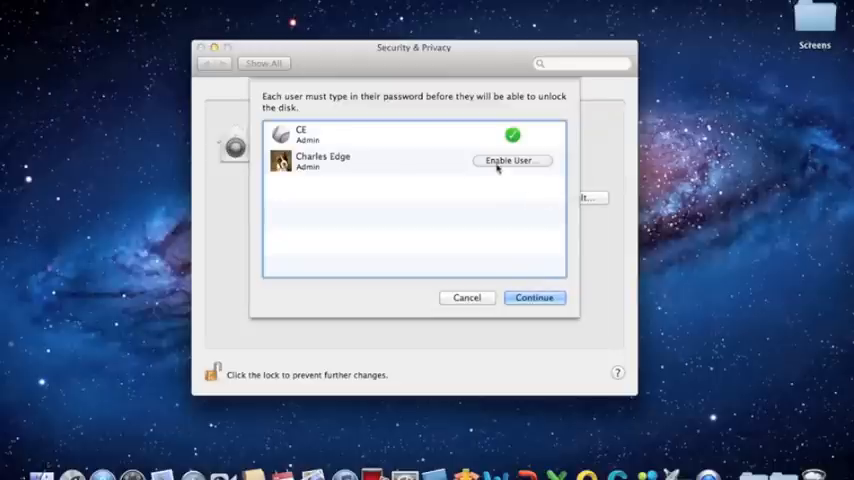
- Enable the second admin user to unlock the disk, confirming its password
{"action": "left_click", "coordinate": [510, 160]}
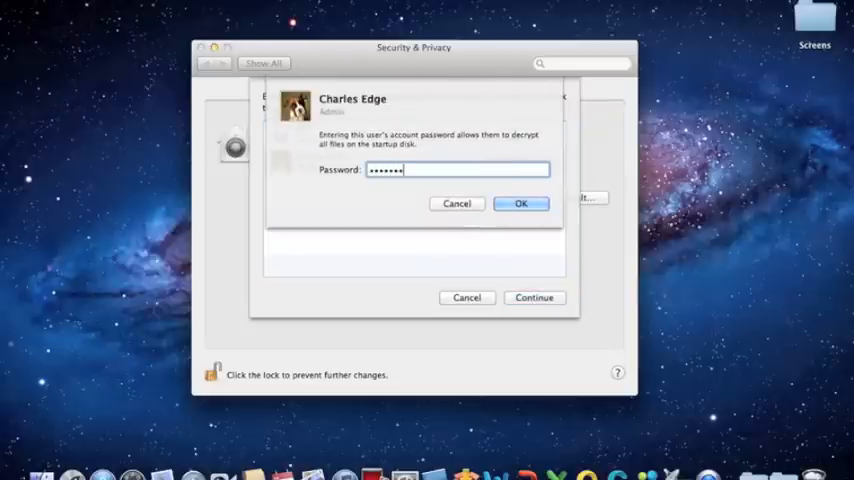
{"action": "left_click", "coordinate": [520, 204]}
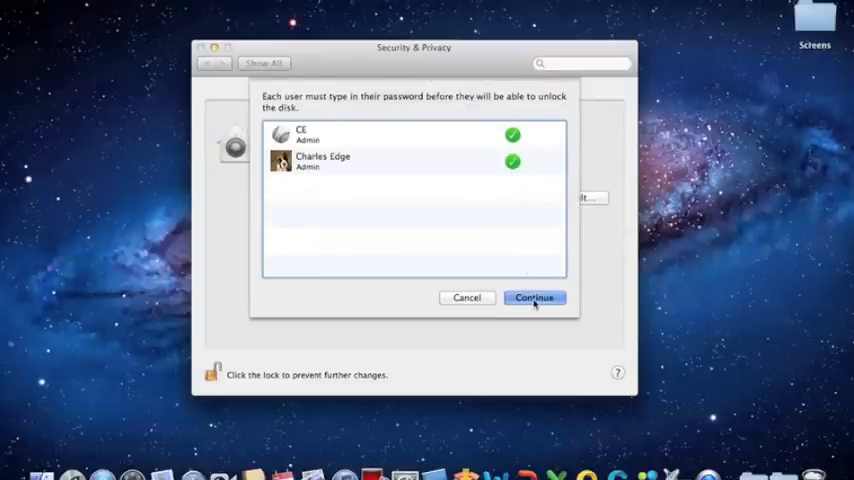
- Review the recovery key, try Apple storage with a security question, then keep the key not stored with Apple
{"action": "left_click", "coordinate": [534, 296]}
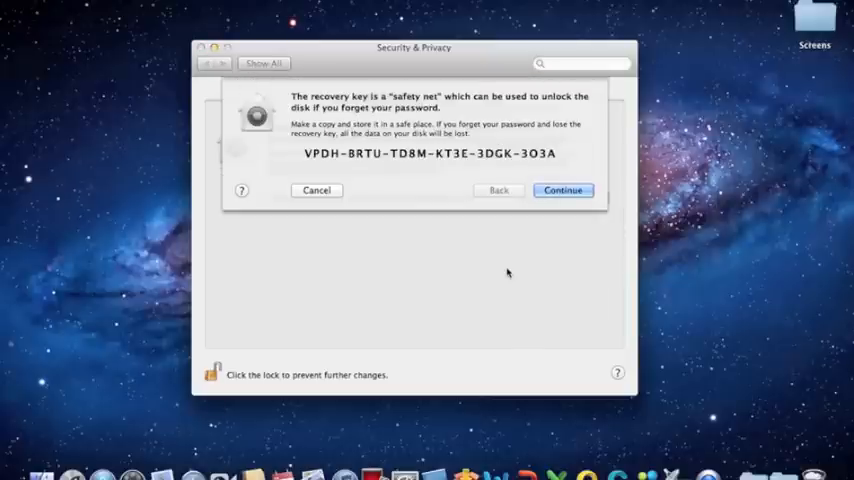
{"action": "left_click", "coordinate": [562, 190]}
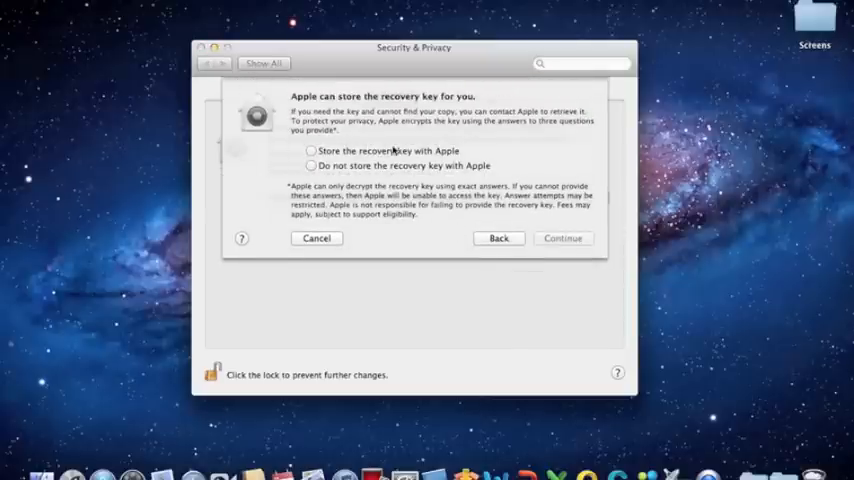
{"action": "left_click", "coordinate": [312, 150]}
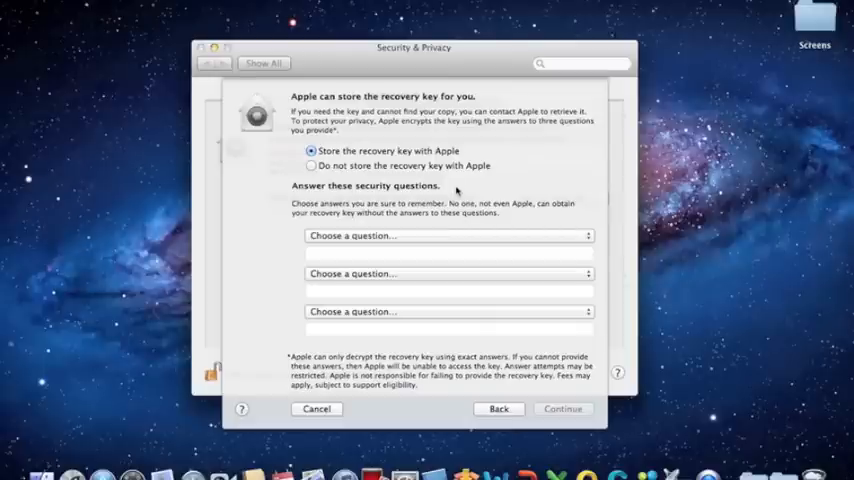
{"action": "left_click", "coordinate": [448, 236]}
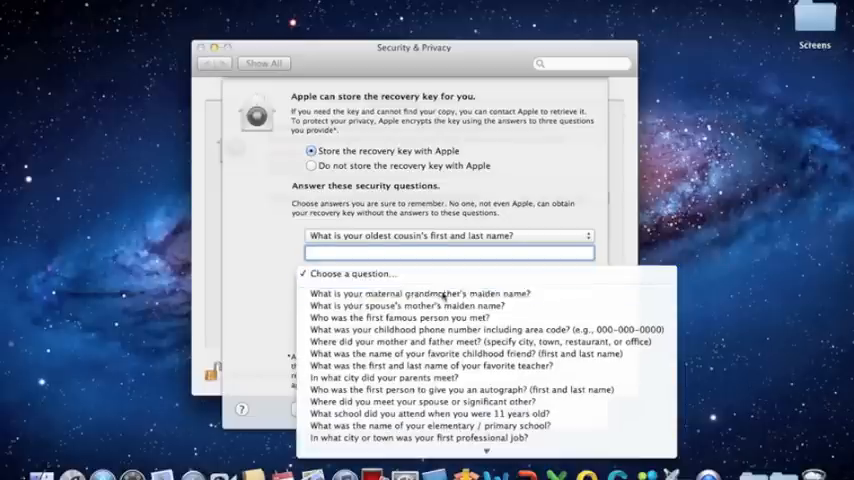
{"action": "left_click", "coordinate": [420, 292]}
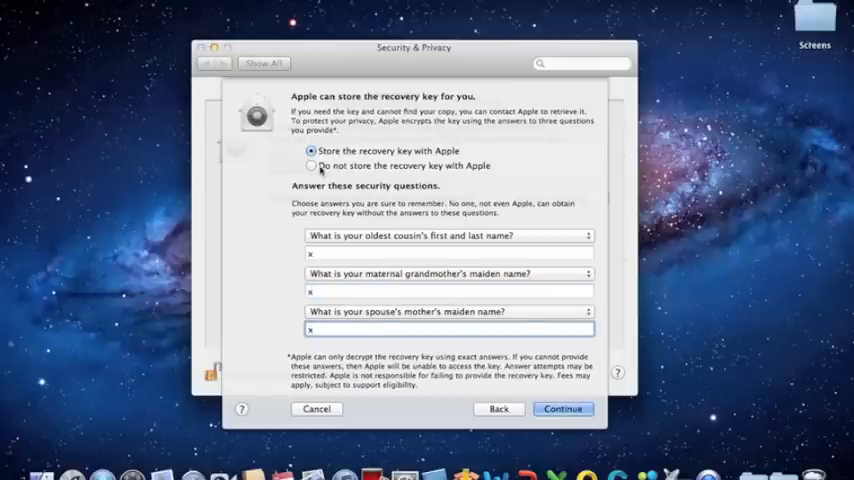
{"action": "left_click", "coordinate": [312, 164]}
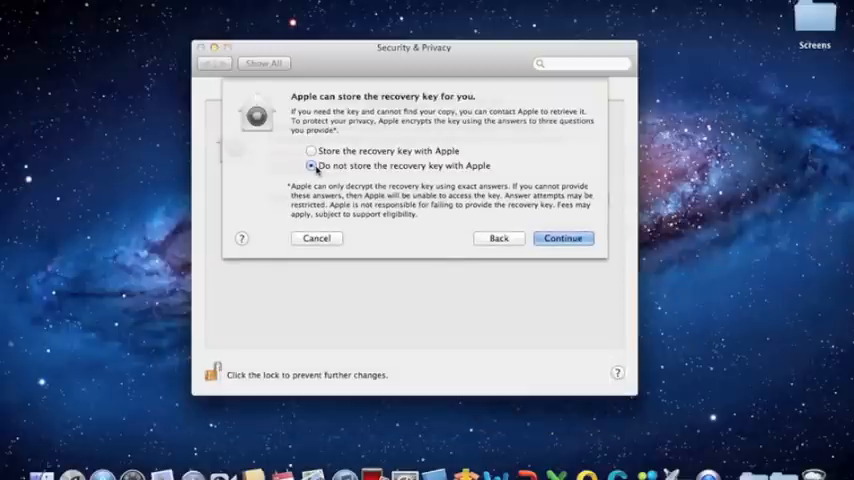
- Restart the Mac to turn FileVault on for Macintosh HD and start encrypting
{"action": "left_click", "coordinate": [562, 238]}
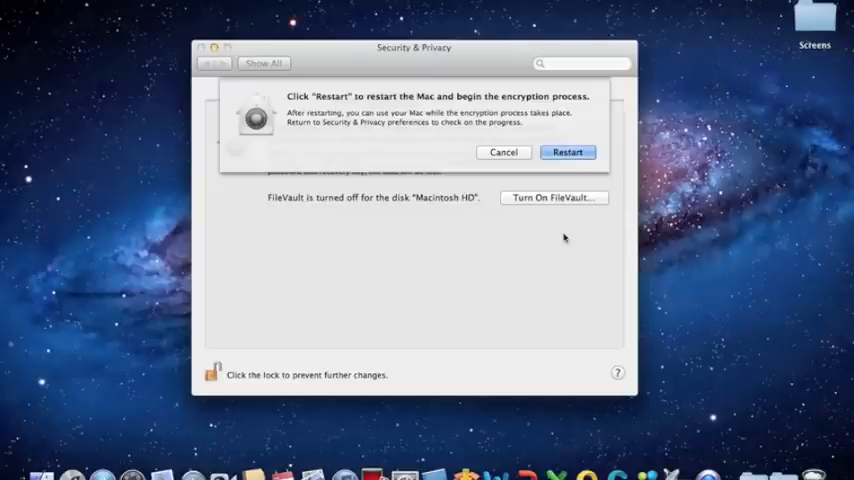
{"action": "mouse_move", "coordinate": [128, 98]}
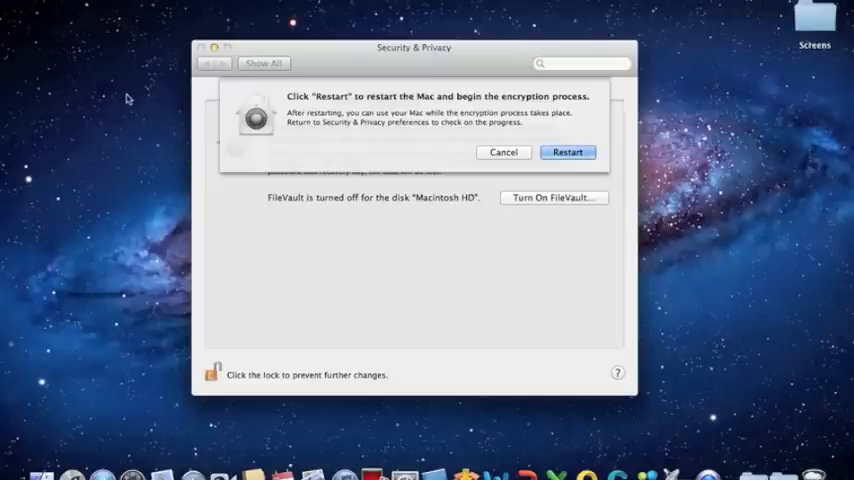
{"action": "left_click", "coordinate": [568, 152]}
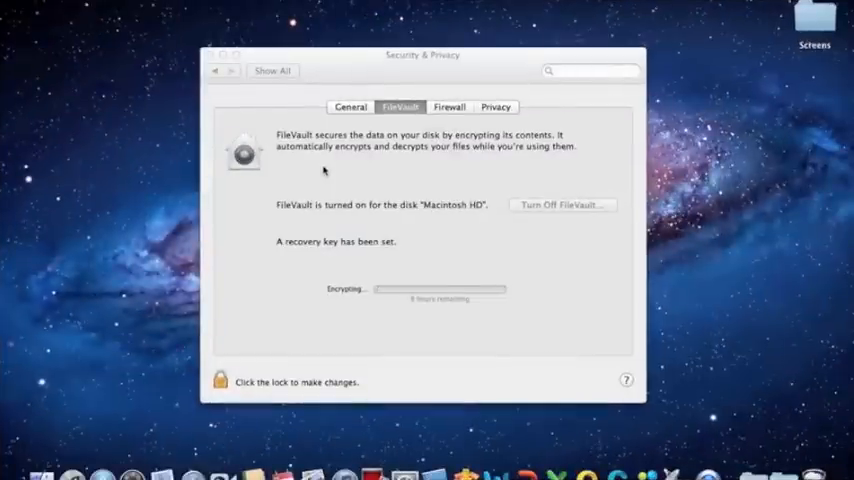
{"action": "mouse_move", "coordinate": [324, 168]}
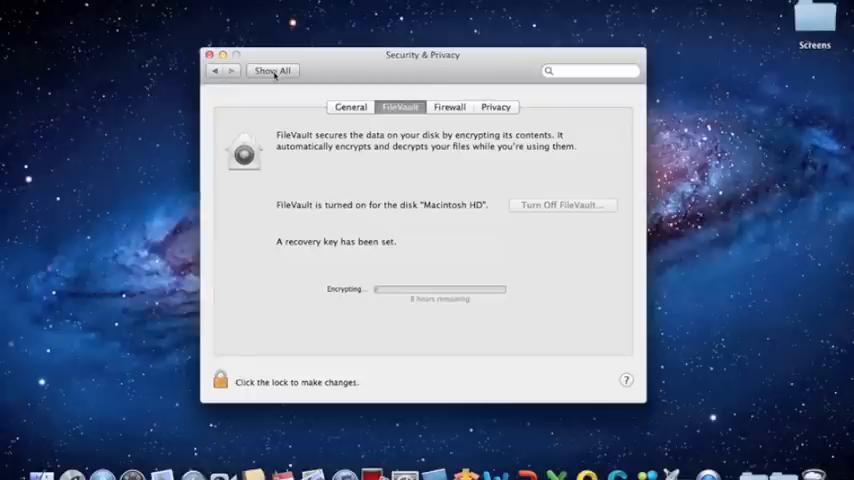
- Return to Users & Groups and unlock it again with the password
{"action": "left_click", "coordinate": [272, 72]}
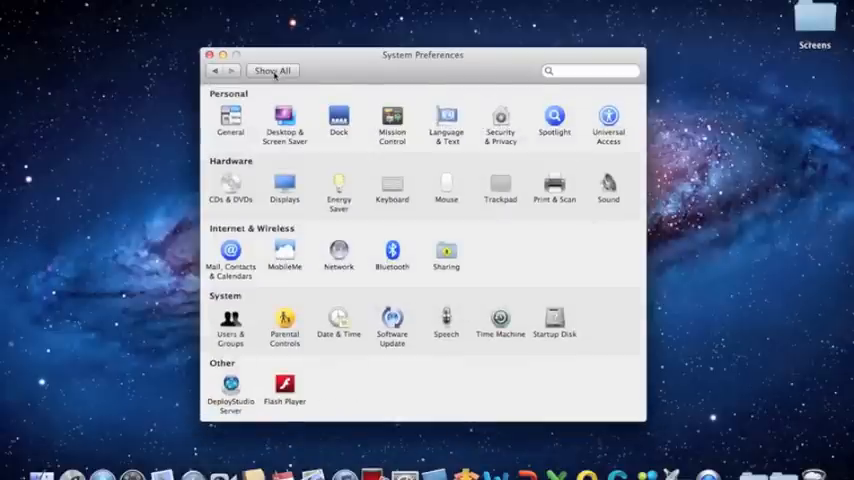
{"action": "left_click", "coordinate": [230, 320]}
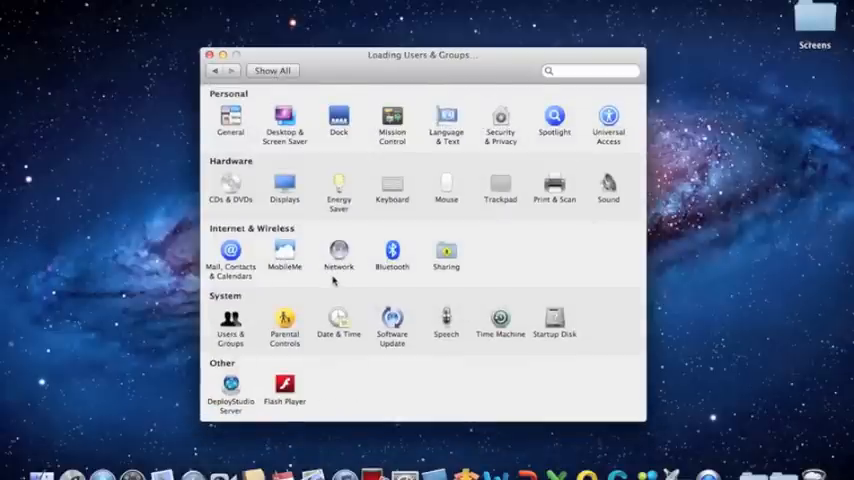
{"action": "left_click", "coordinate": [230, 324]}
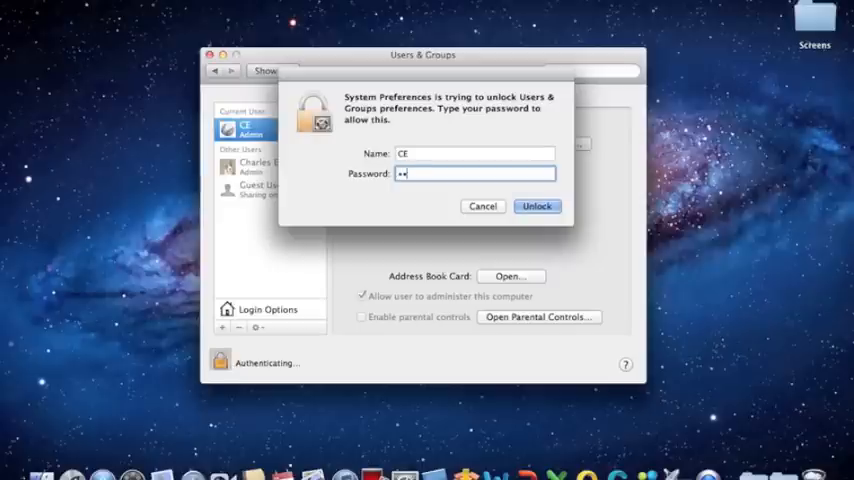
{"action": "left_click", "coordinate": [536, 206]}
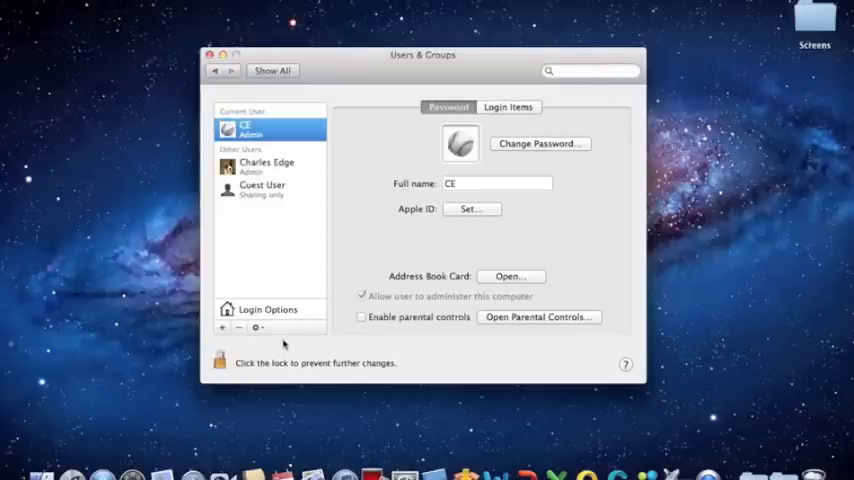
- Review the Login Options to confirm automatic login is off, then go back to the overview
{"action": "left_click", "coordinate": [268, 308]}
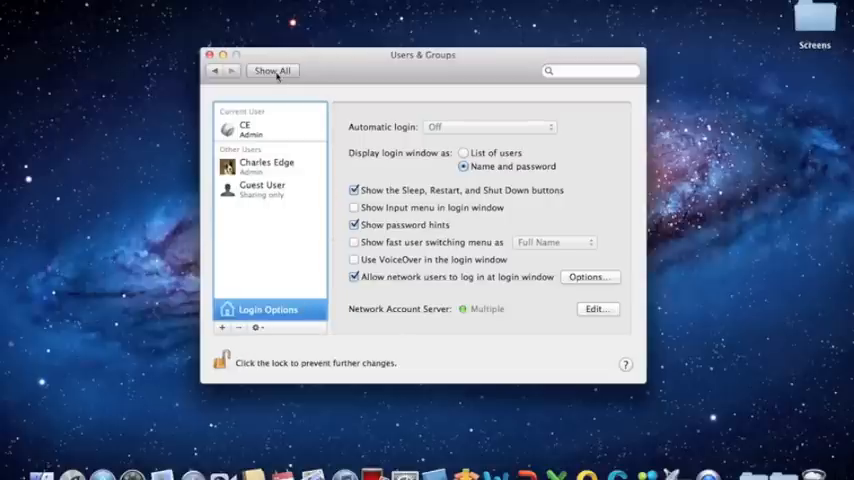
{"action": "left_click", "coordinate": [272, 70]}
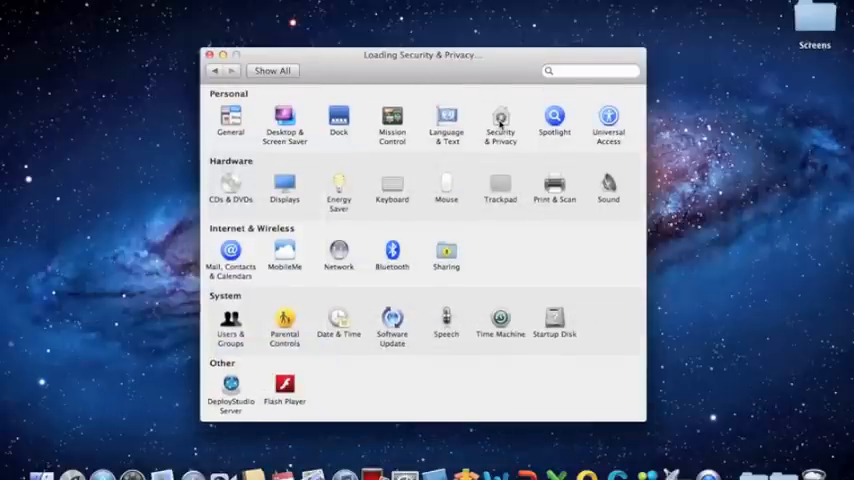